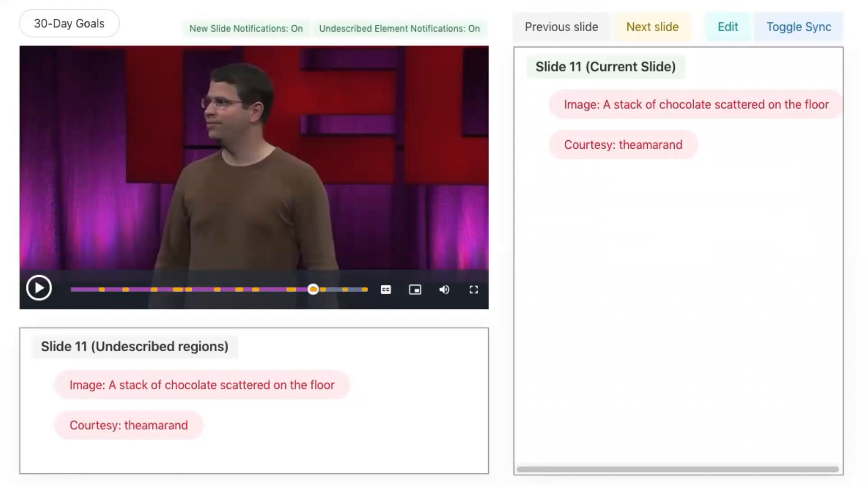
- Move focus in slide 6's elements list from the 'Specific' bullet to 'Measureable'
click(38, 289)
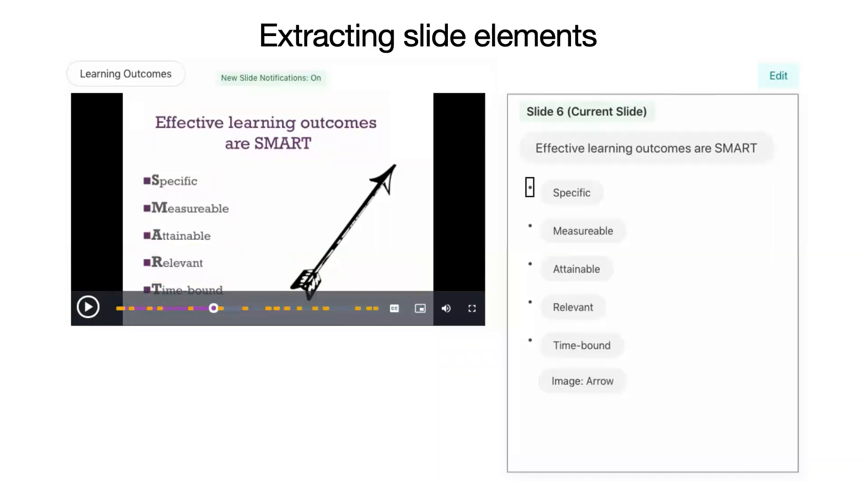
click(583, 231)
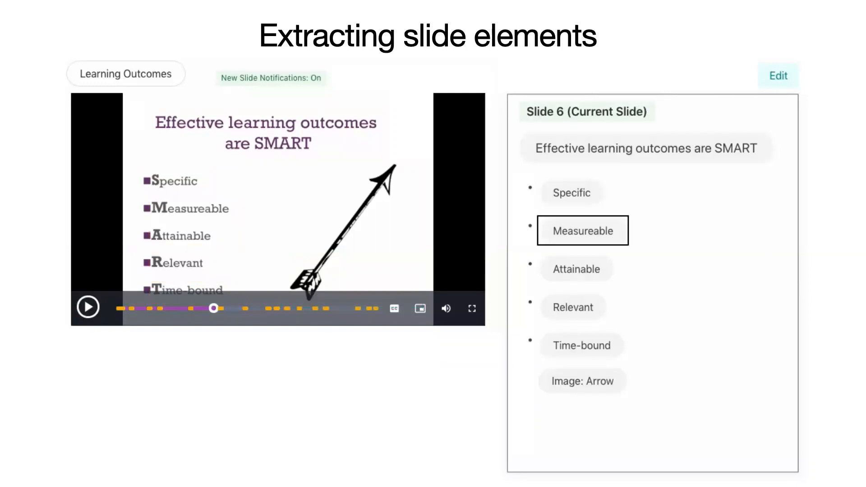